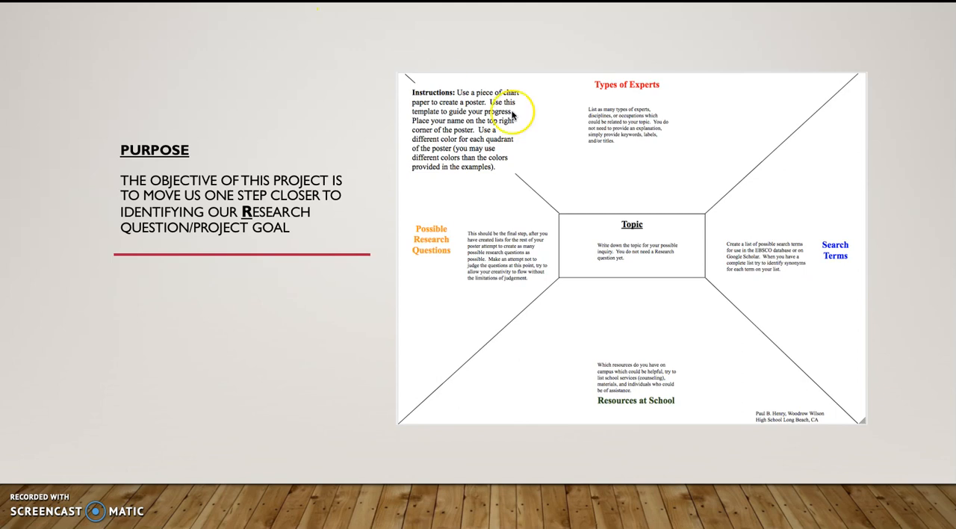
mouse_move(445, 165)
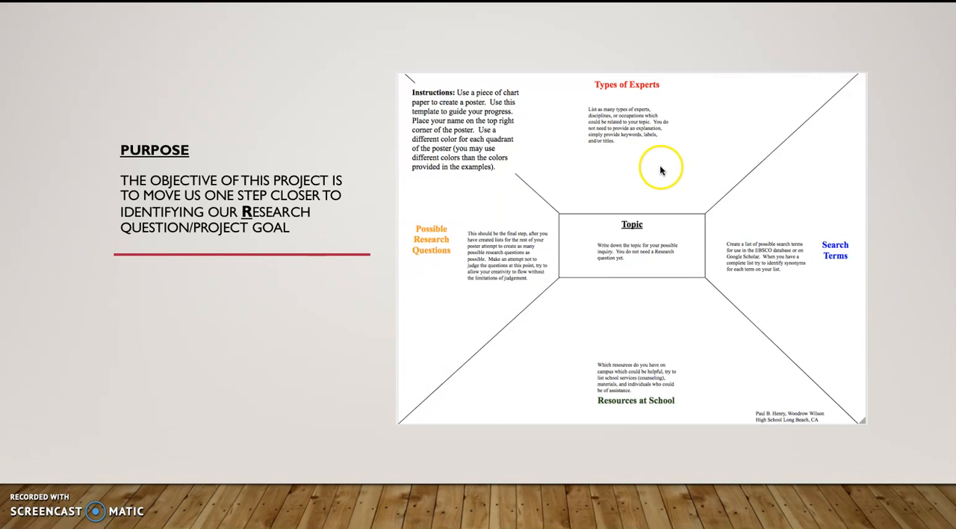
mouse_move(651, 175)
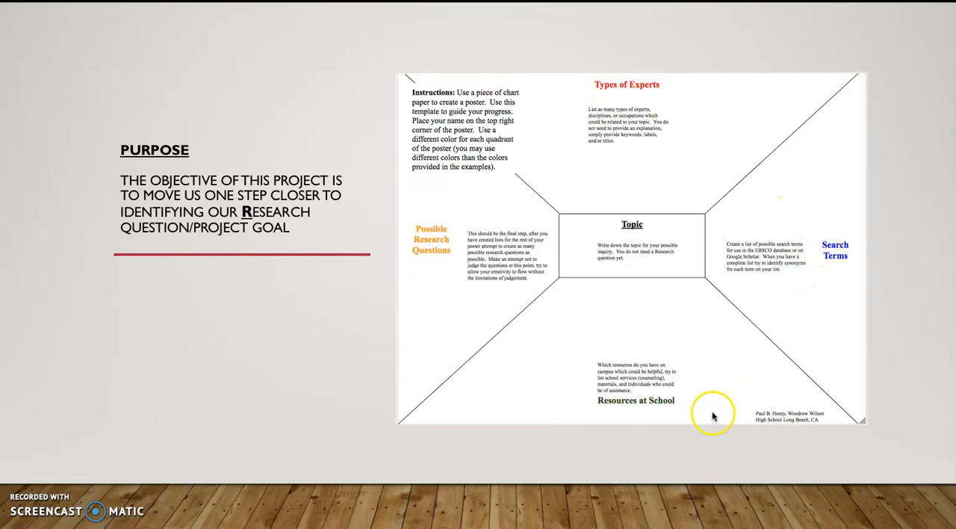
mouse_move(438, 268)
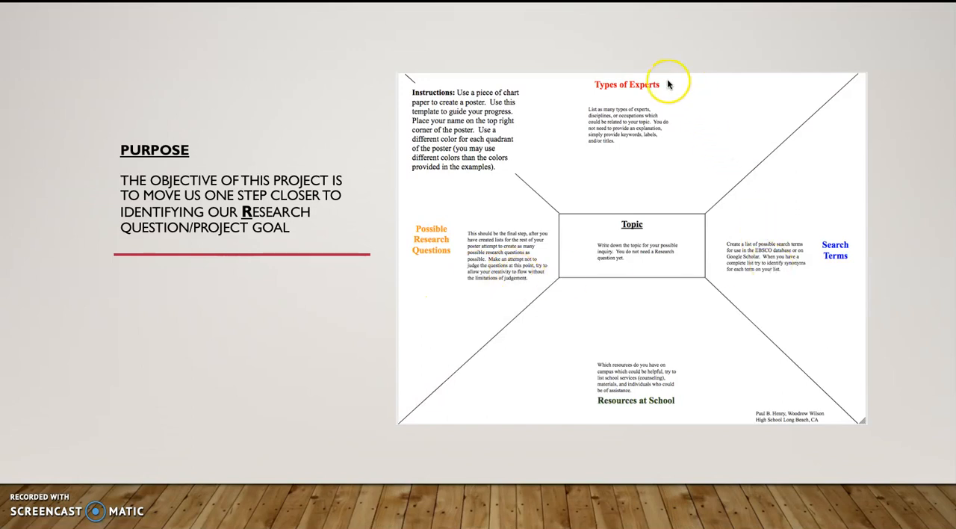
mouse_move(701, 404)
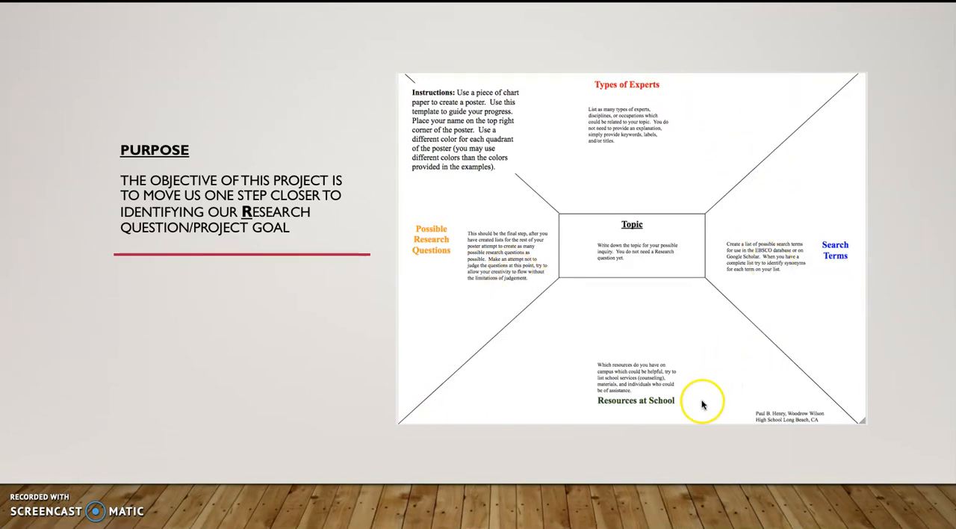
mouse_move(428, 284)
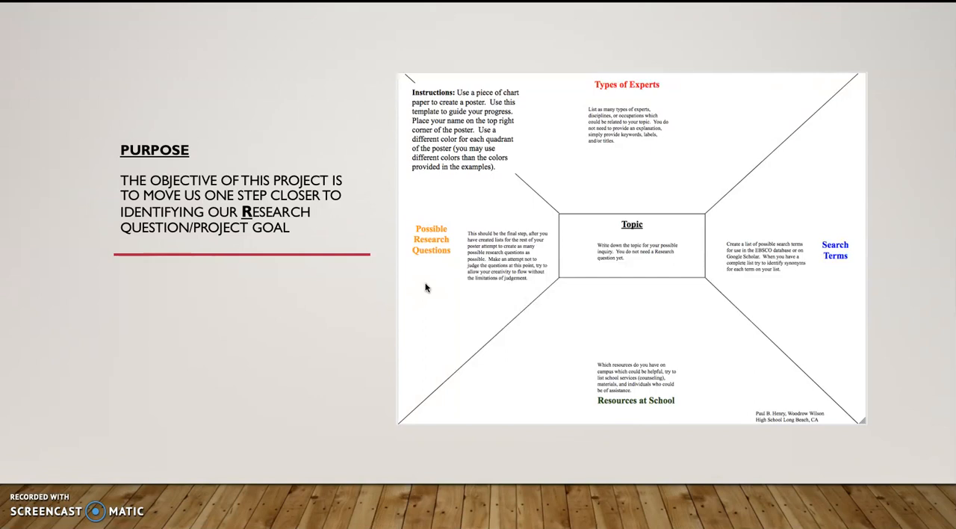
mouse_move(322, 21)
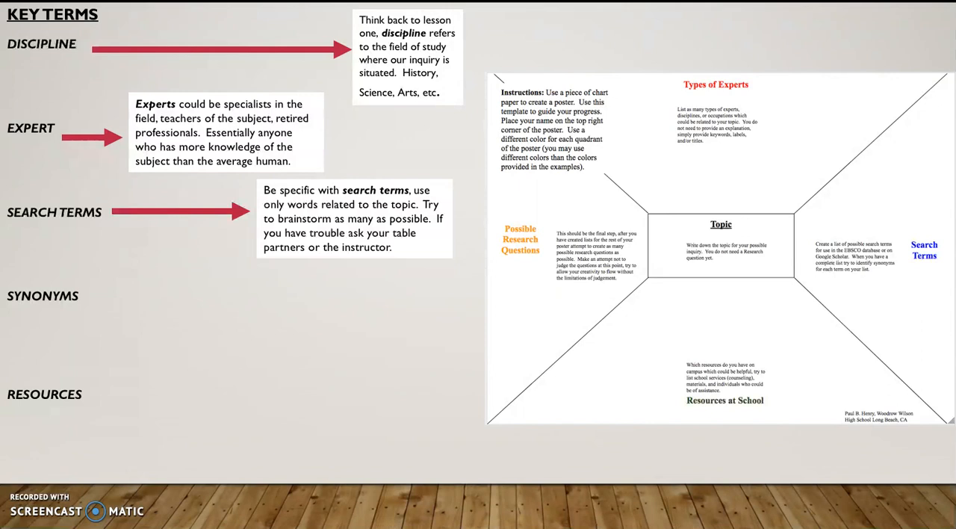
click(40, 295)
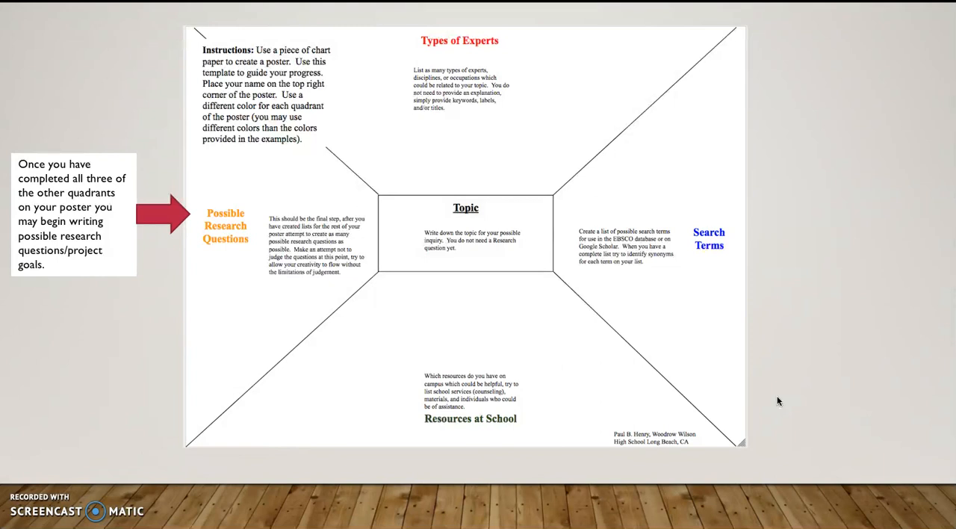
Step: Advance to the Key Reminders slide on marker colours, not pre-judging, and partner discussion
key(Right)
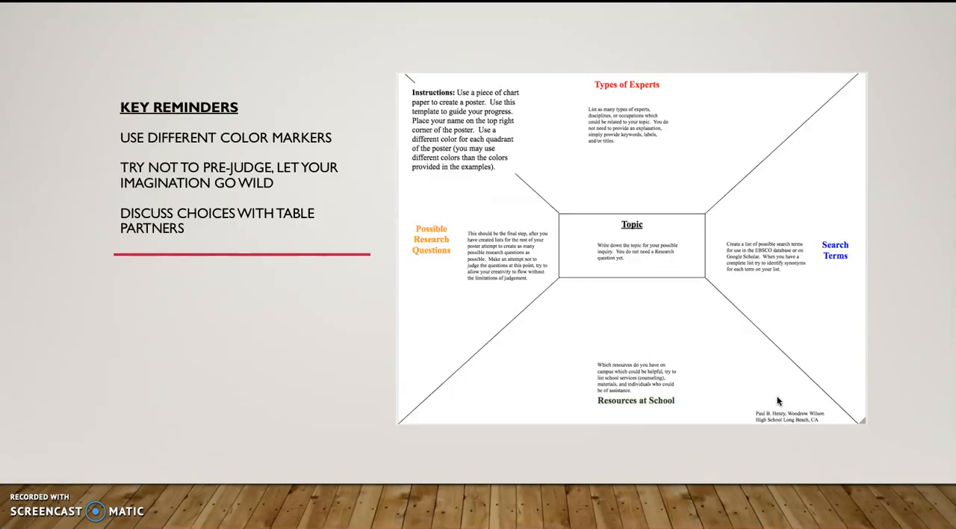